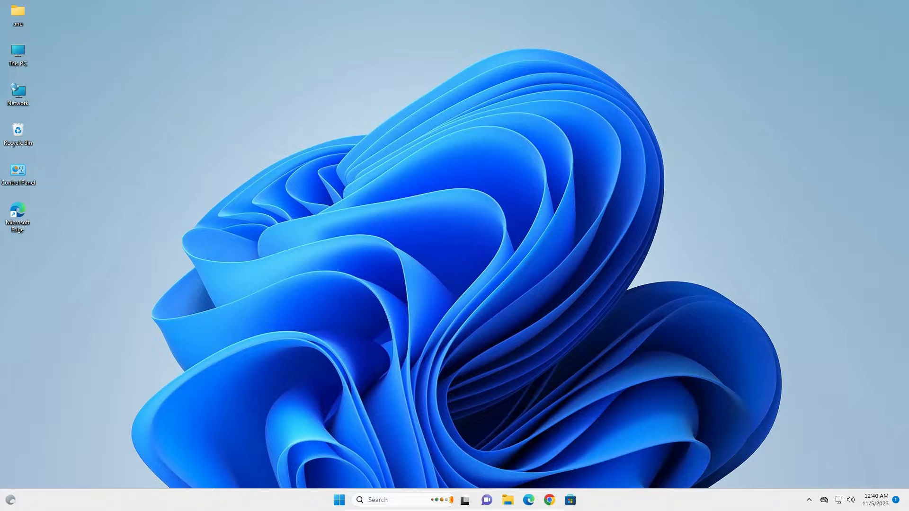
{"action": "mouse_move", "coordinate": [489, 346]}
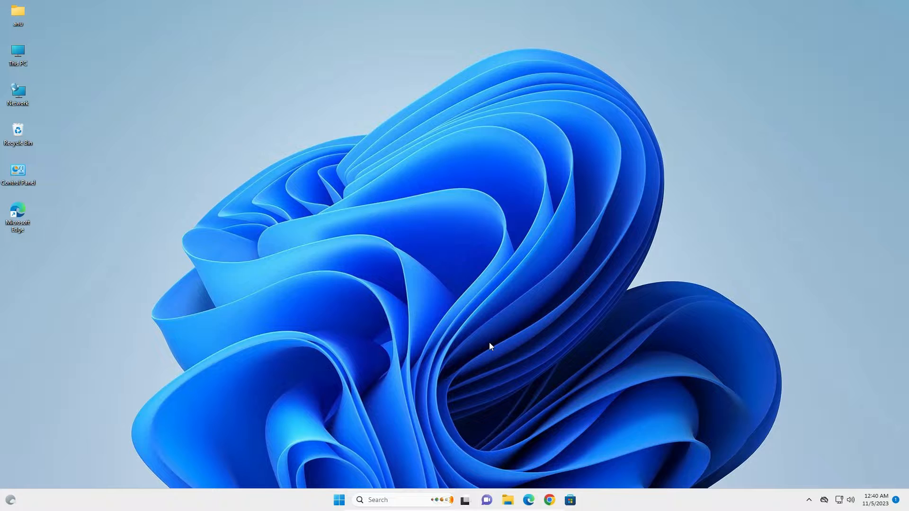
{"action": "mouse_move", "coordinate": [491, 346]}
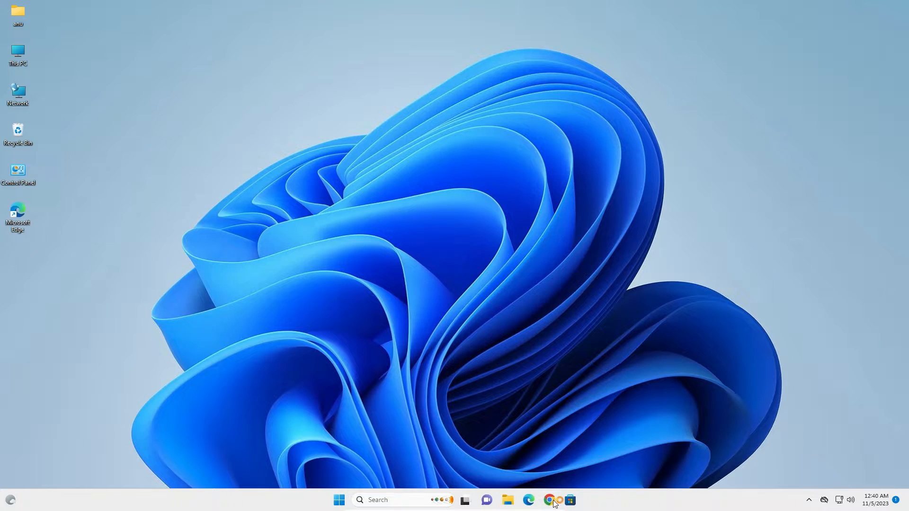
Launch Google Chrome and go to the About Chrome page showing the pending update.
{"action": "left_click", "coordinate": [548, 499]}
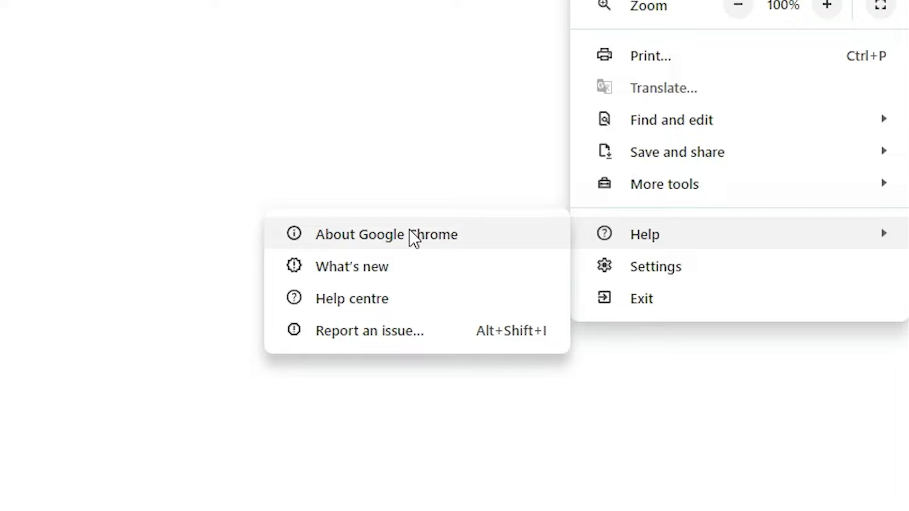
{"action": "mouse_move", "coordinate": [383, 243]}
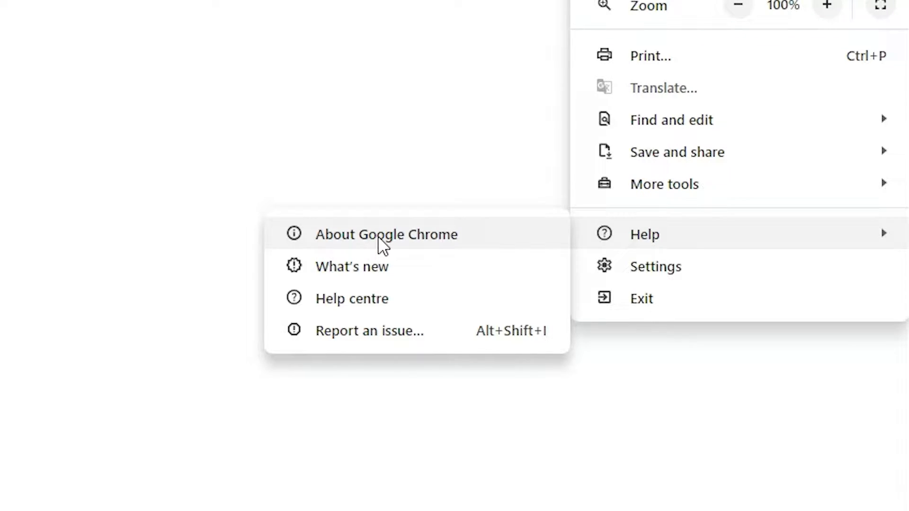
{"action": "left_click", "coordinate": [387, 233]}
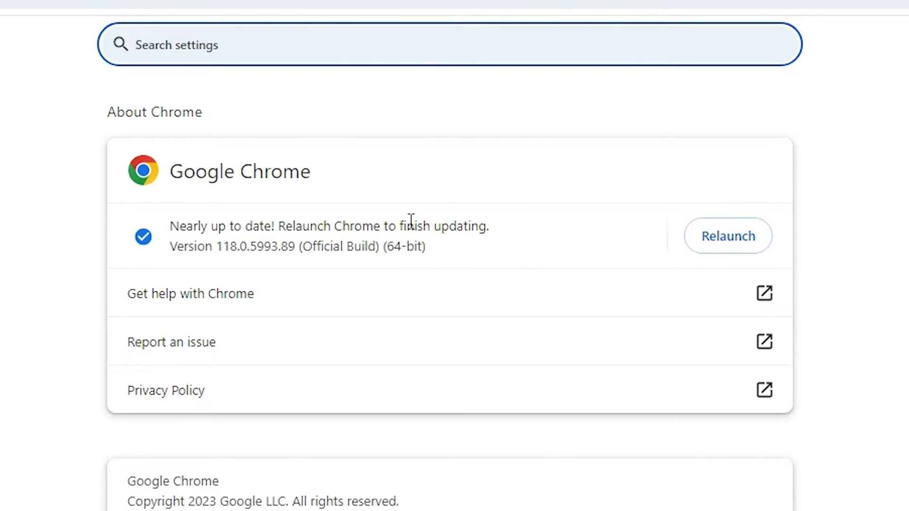
{"action": "mouse_move", "coordinate": [209, 240]}
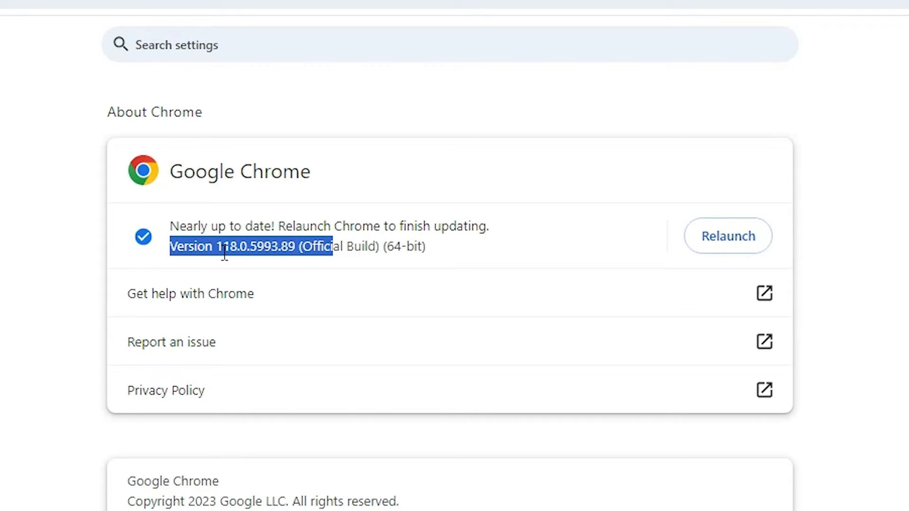
{"action": "mouse_move", "coordinate": [728, 235]}
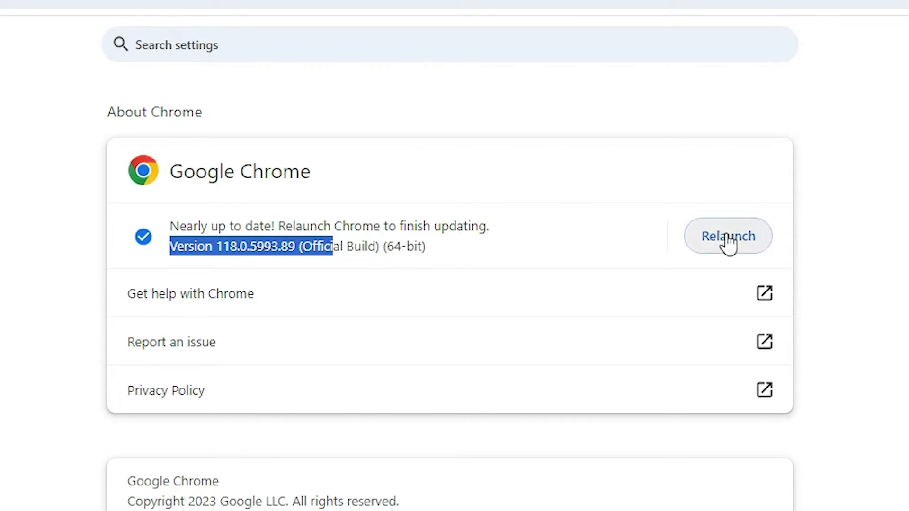
Relaunch Chrome from the About page to finish installing the update.
{"action": "left_click", "coordinate": [727, 236]}
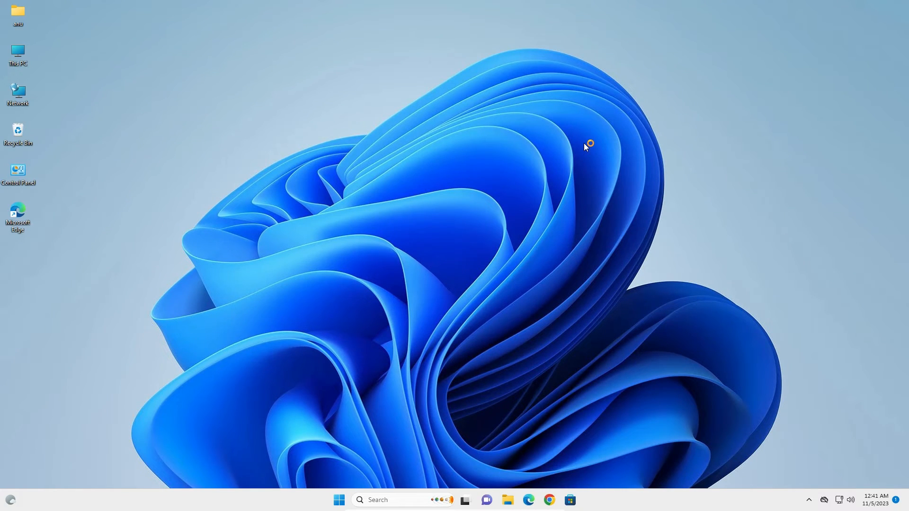
{"action": "mouse_move", "coordinate": [541, 137]}
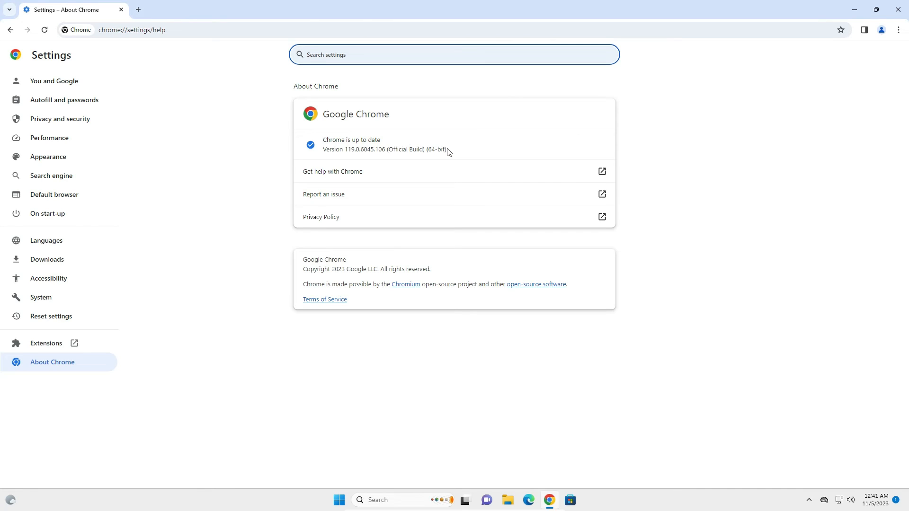
{"action": "mouse_move", "coordinate": [509, 165]}
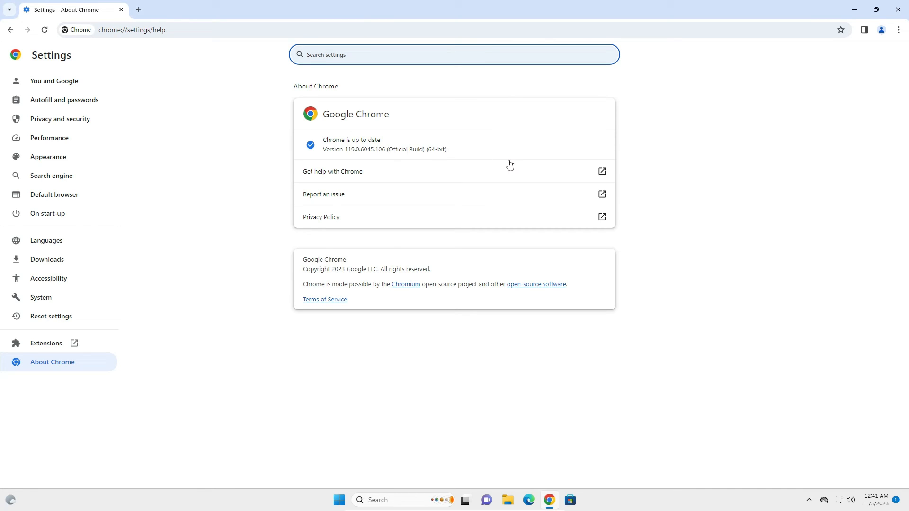
{"action": "mouse_move", "coordinate": [651, 187]}
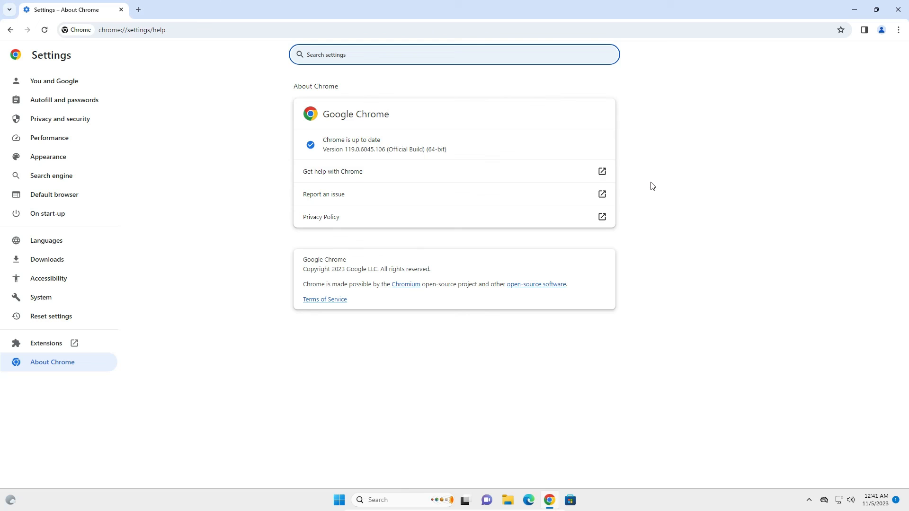